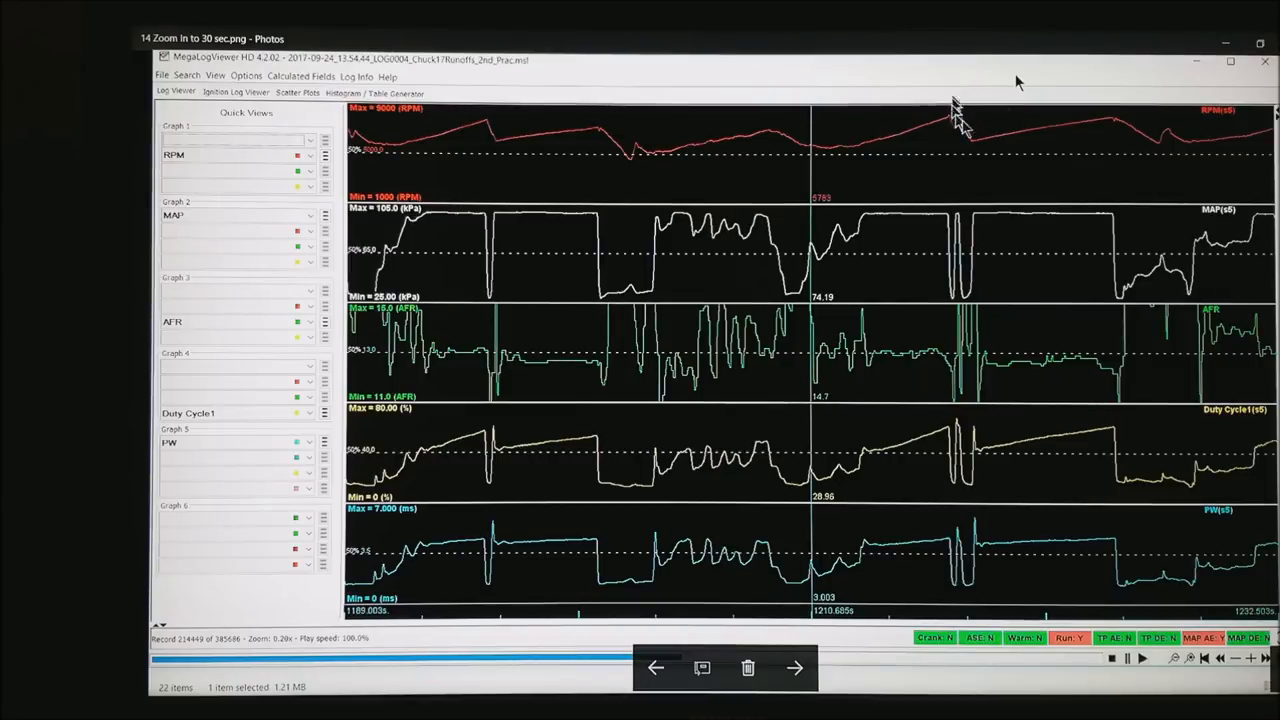
pyautogui.moveTo(1012, 158)
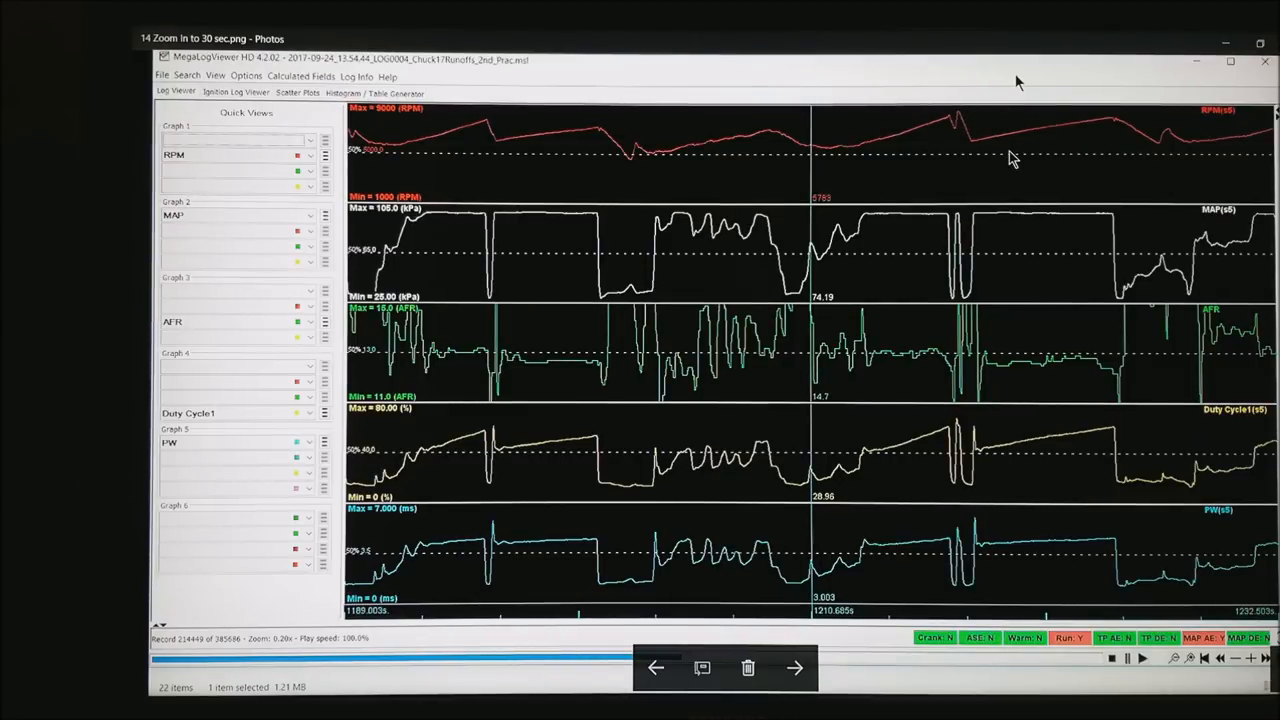
pyautogui.moveTo(1004, 152)
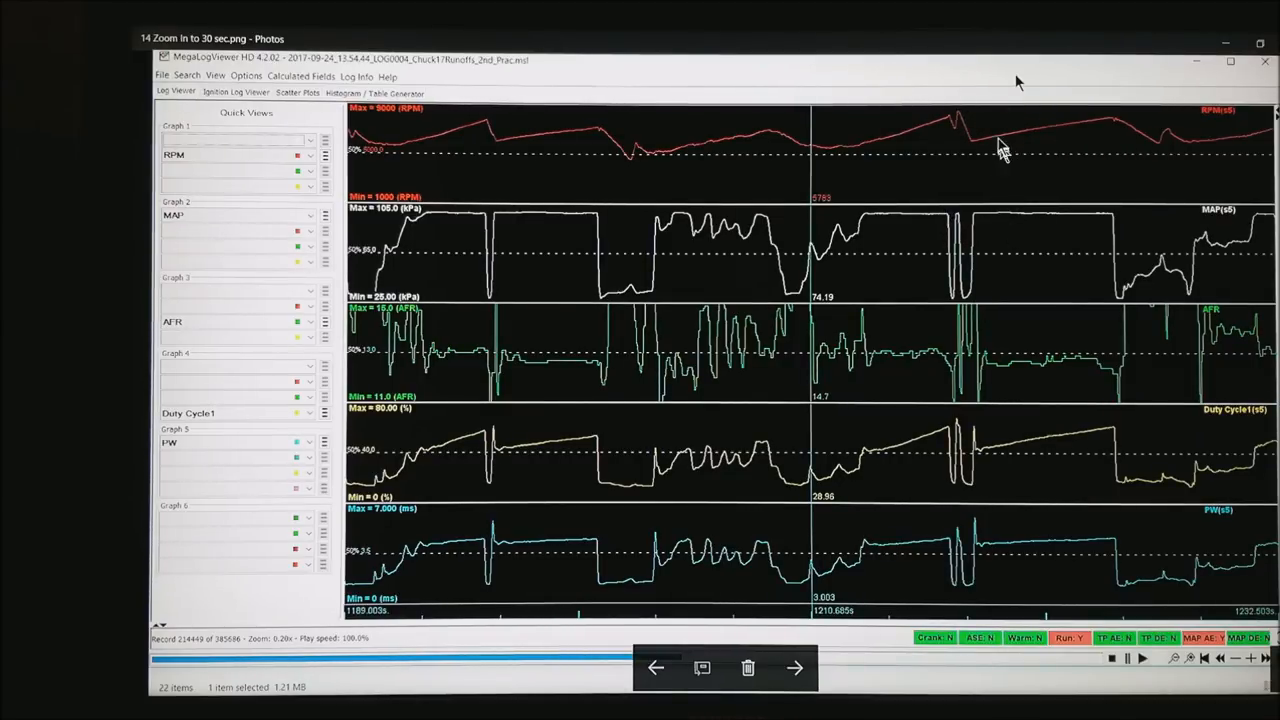
pyautogui.moveTo(1030, 136)
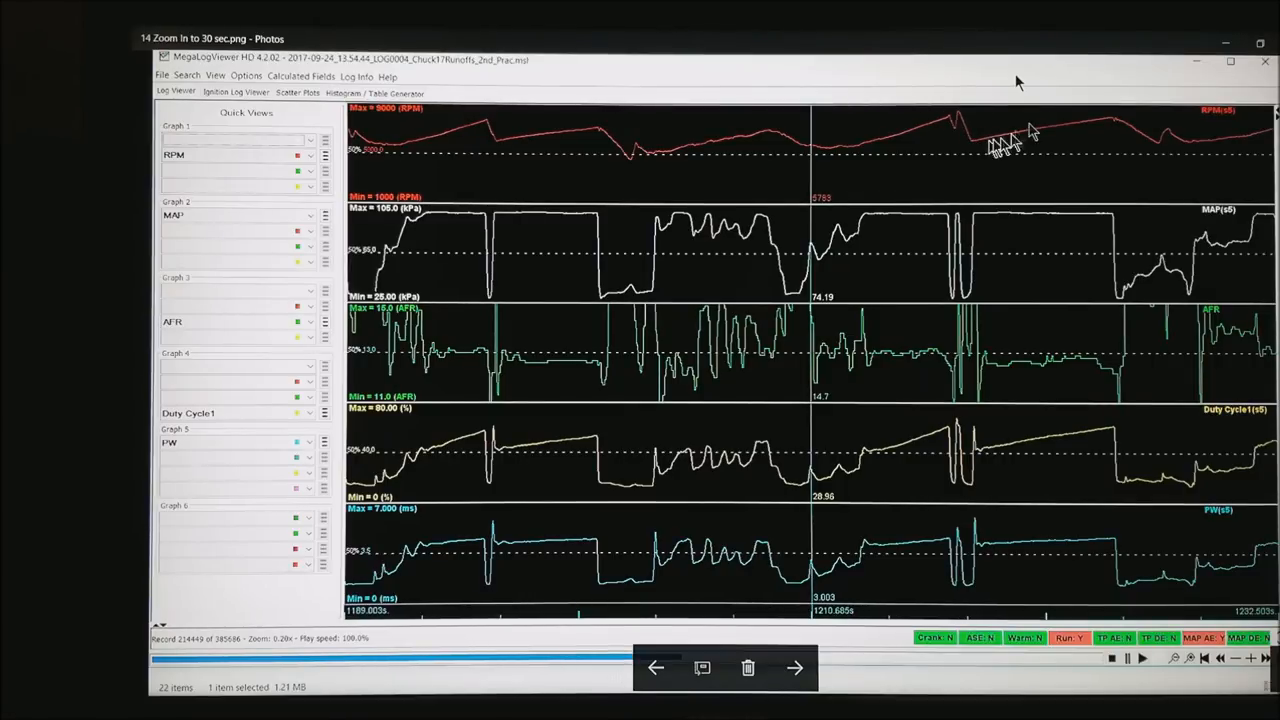
# Launch the Data Filter Editor from the Calculated Fields menu to begin a new filter
pyautogui.click(296, 94)
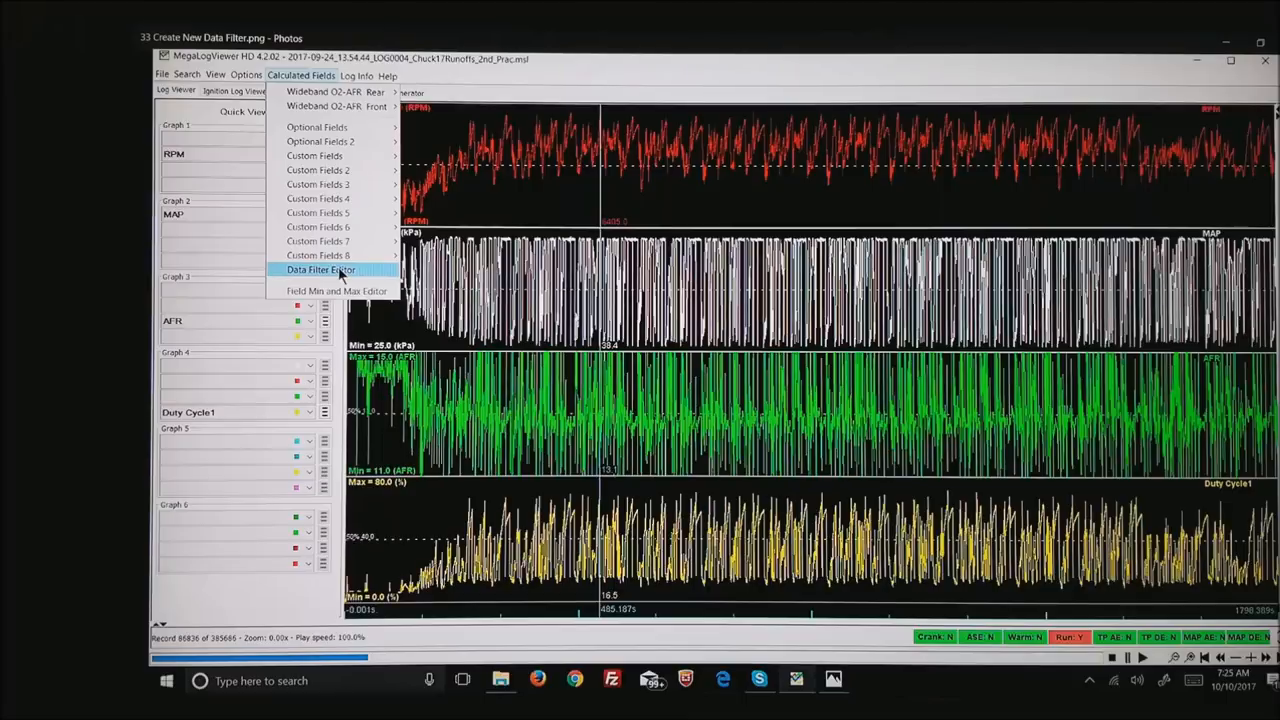
pyautogui.click(320, 270)
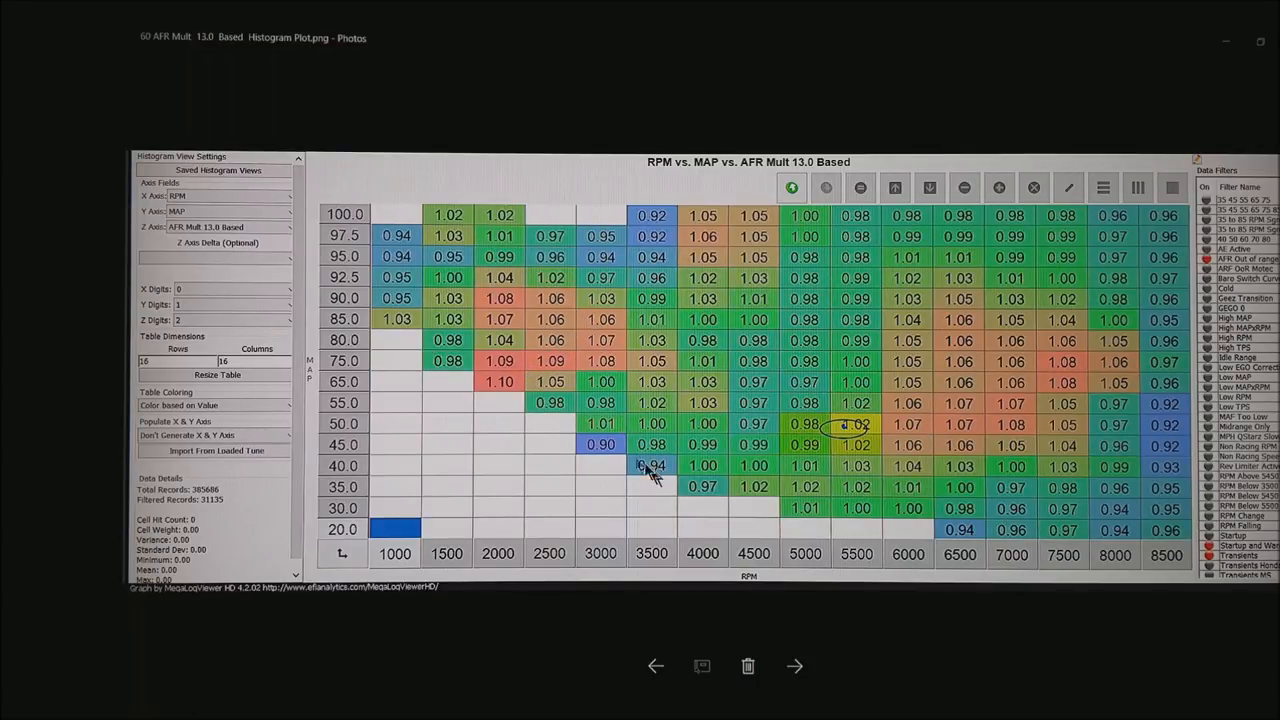
pyautogui.moveTo(656, 476)
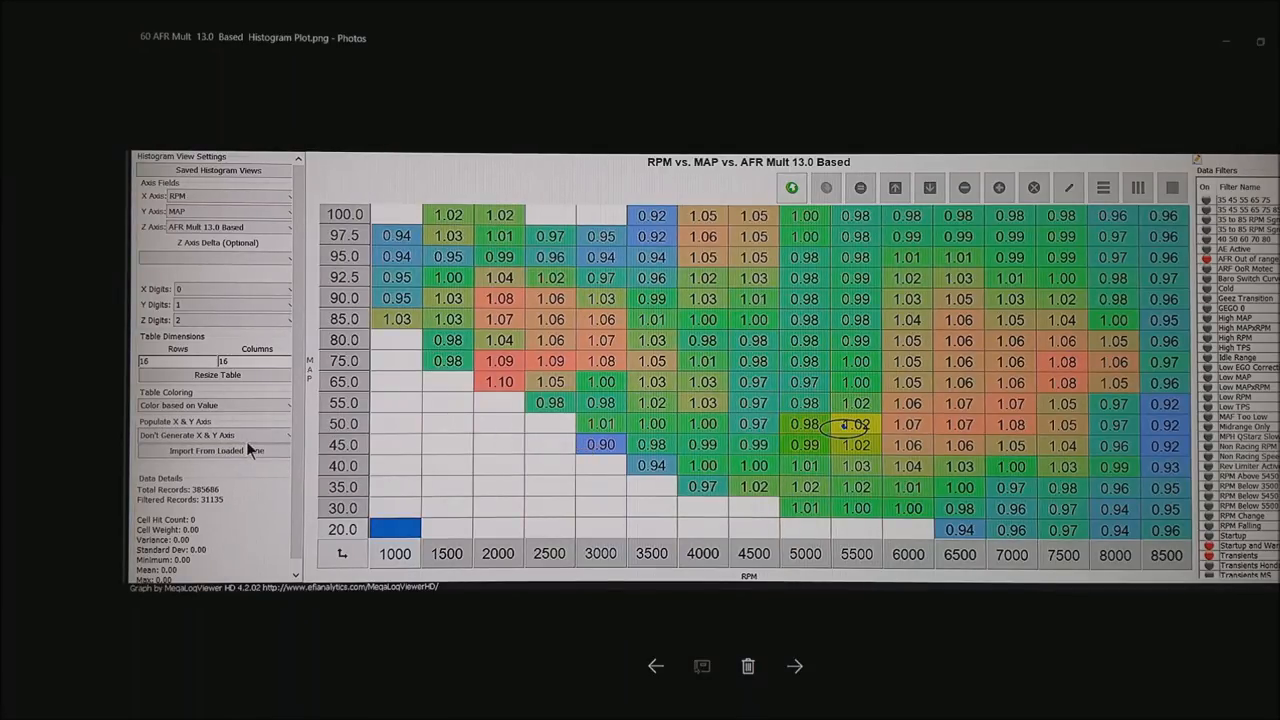
pyautogui.moveTo(368, 168)
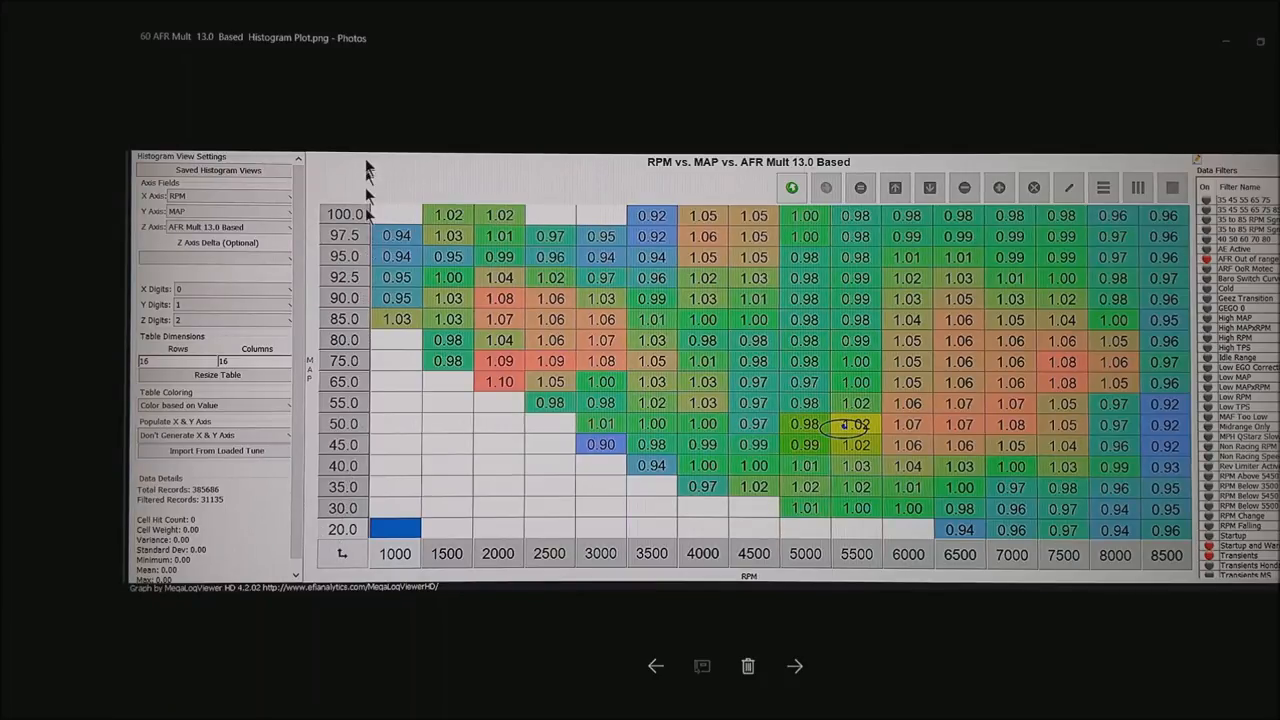
pyautogui.moveTo(156, 516)
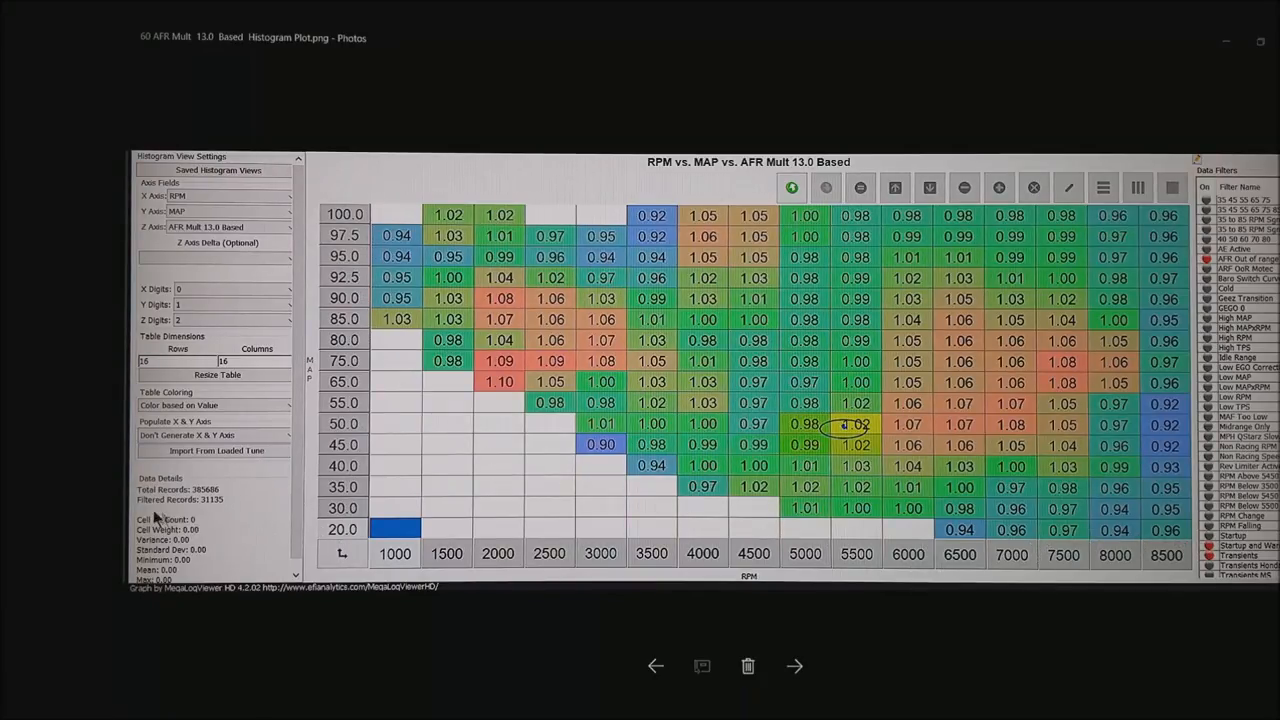
pyautogui.moveTo(296, 496)
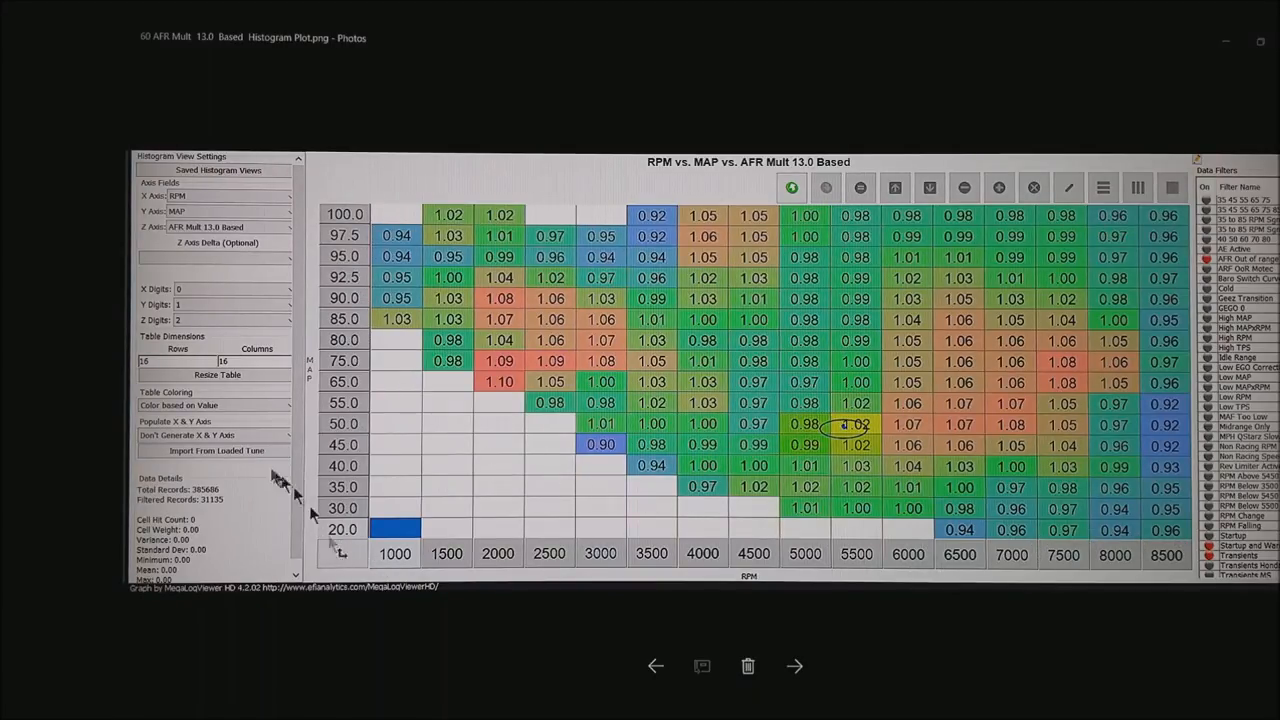
pyautogui.moveTo(350, 564)
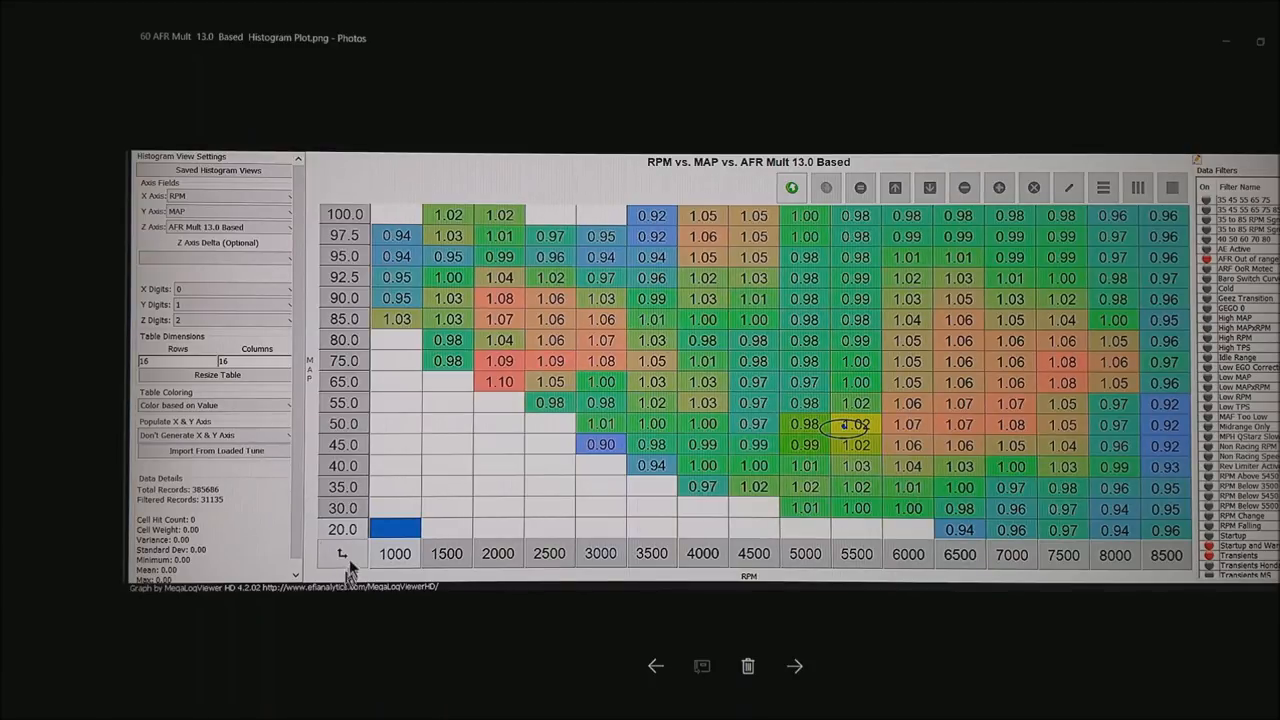
pyautogui.moveTo(350, 564)
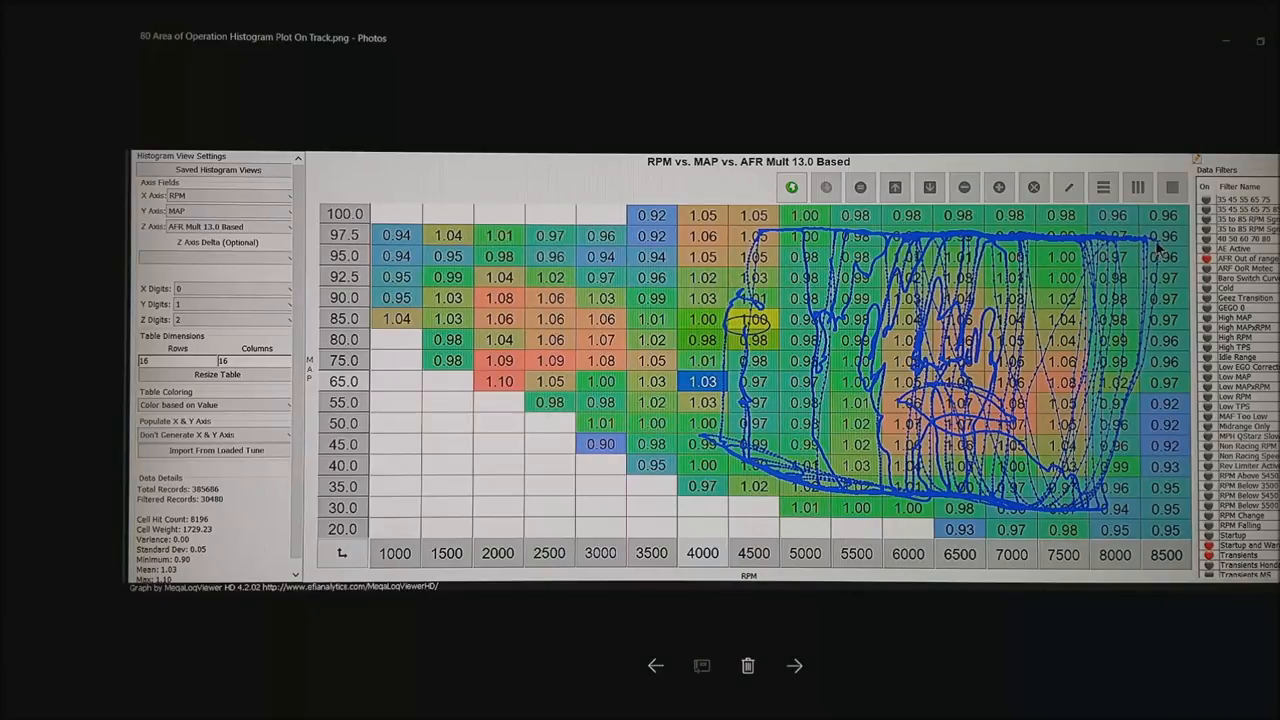
pyautogui.moveTo(1056, 508)
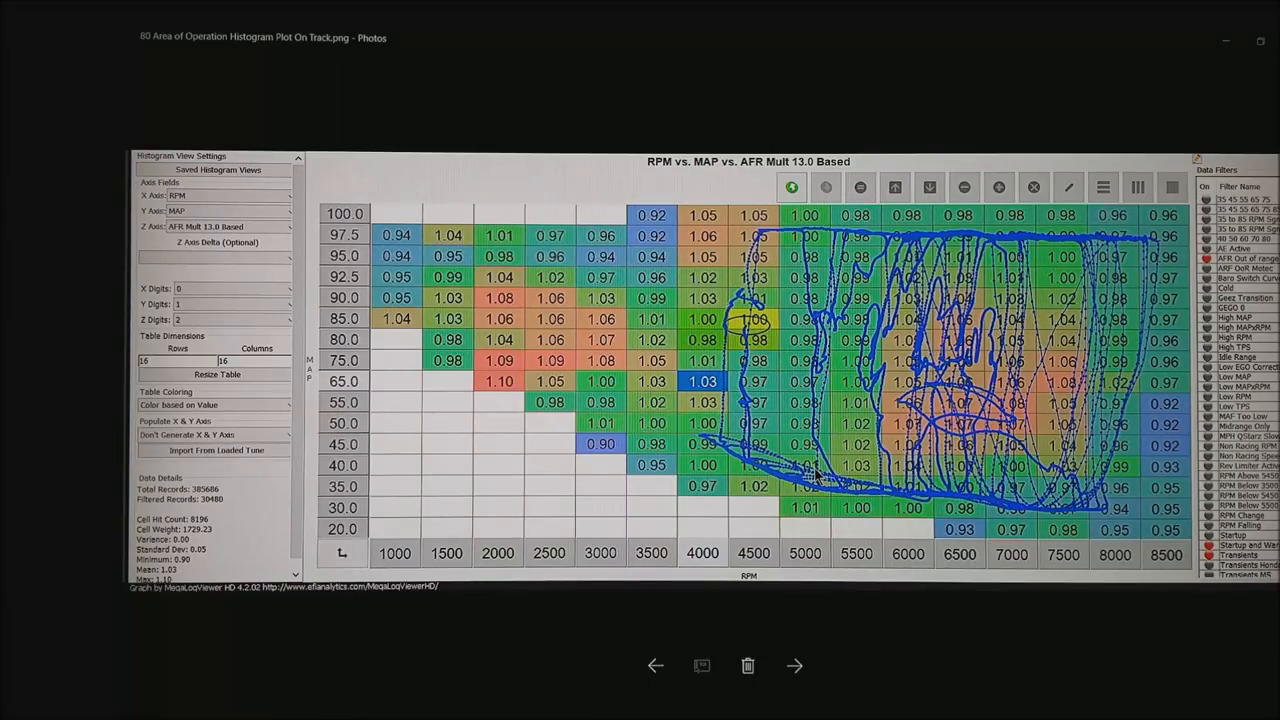
pyautogui.moveTo(764, 452)
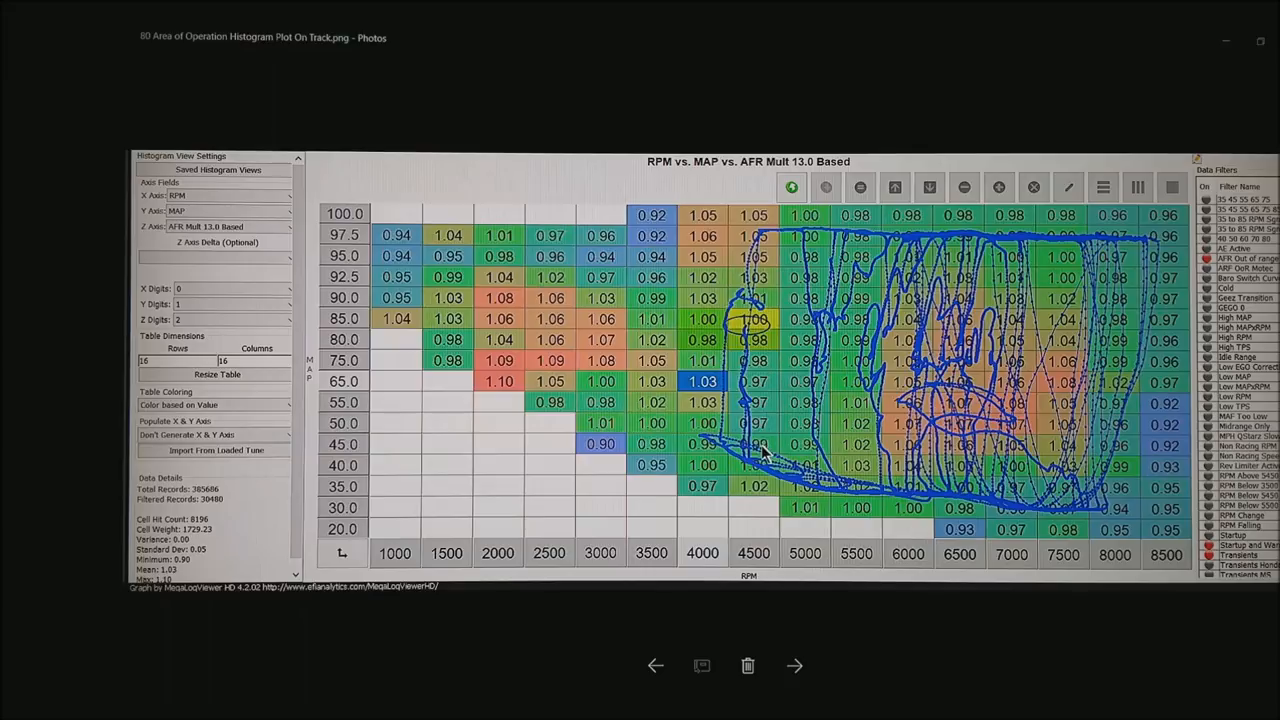
pyautogui.moveTo(836, 564)
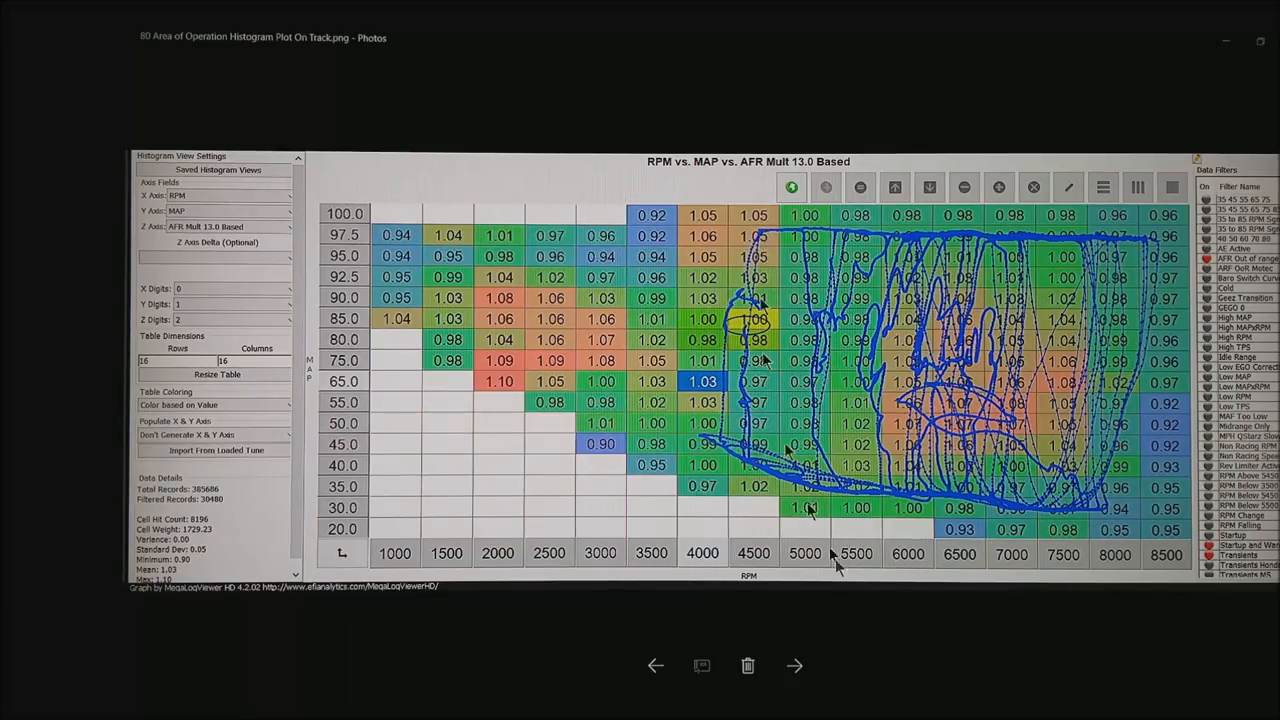
pyautogui.moveTo(1030, 224)
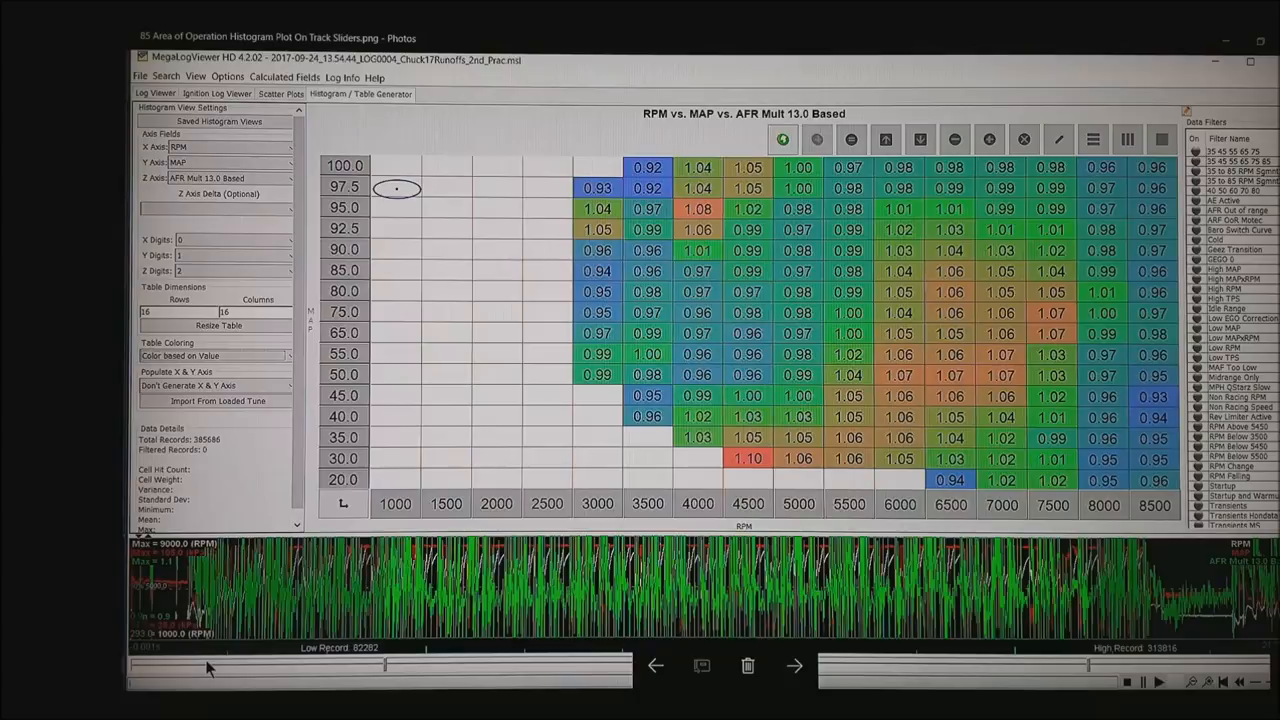
pyautogui.moveTo(396, 640)
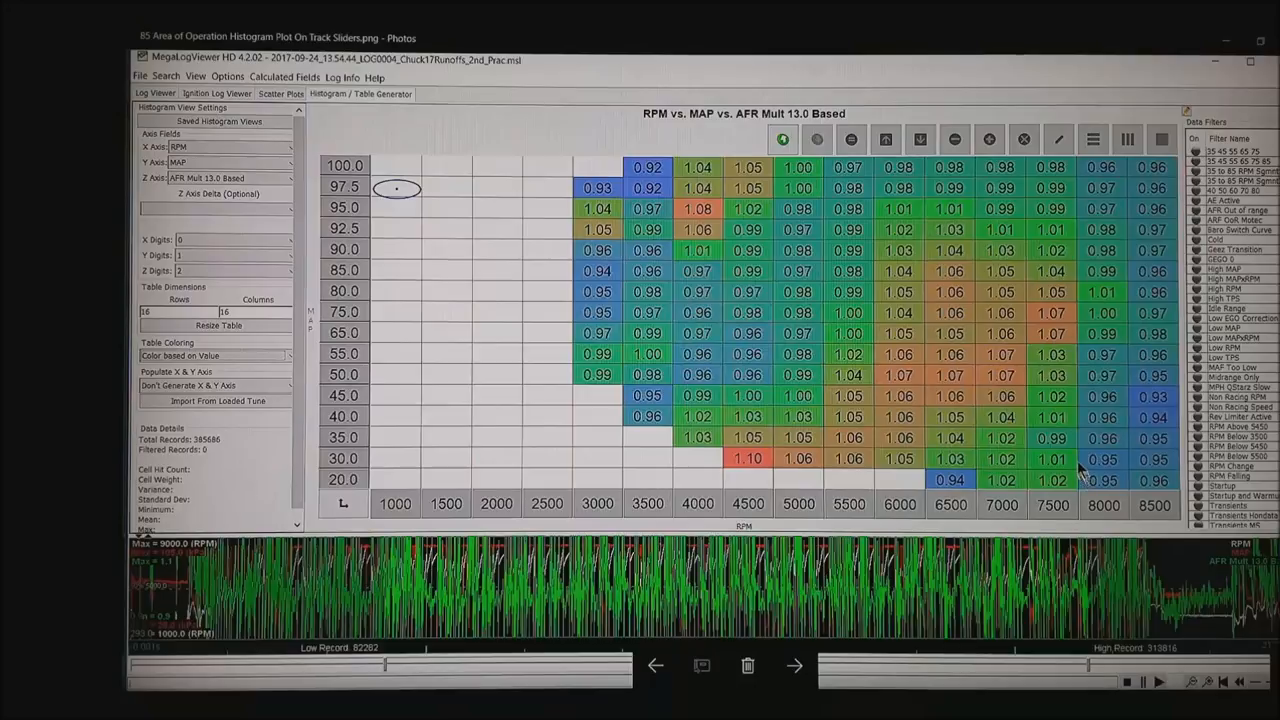
pyautogui.moveTo(1130, 512)
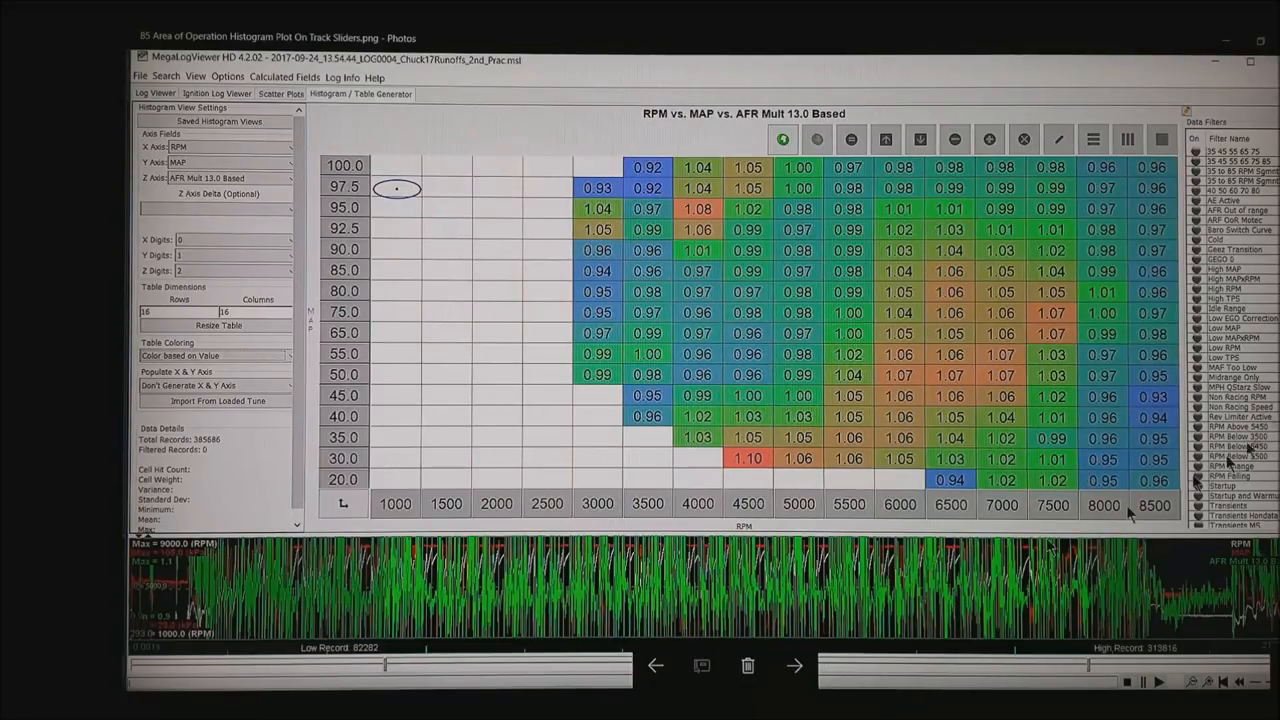
pyautogui.moveTo(664, 320)
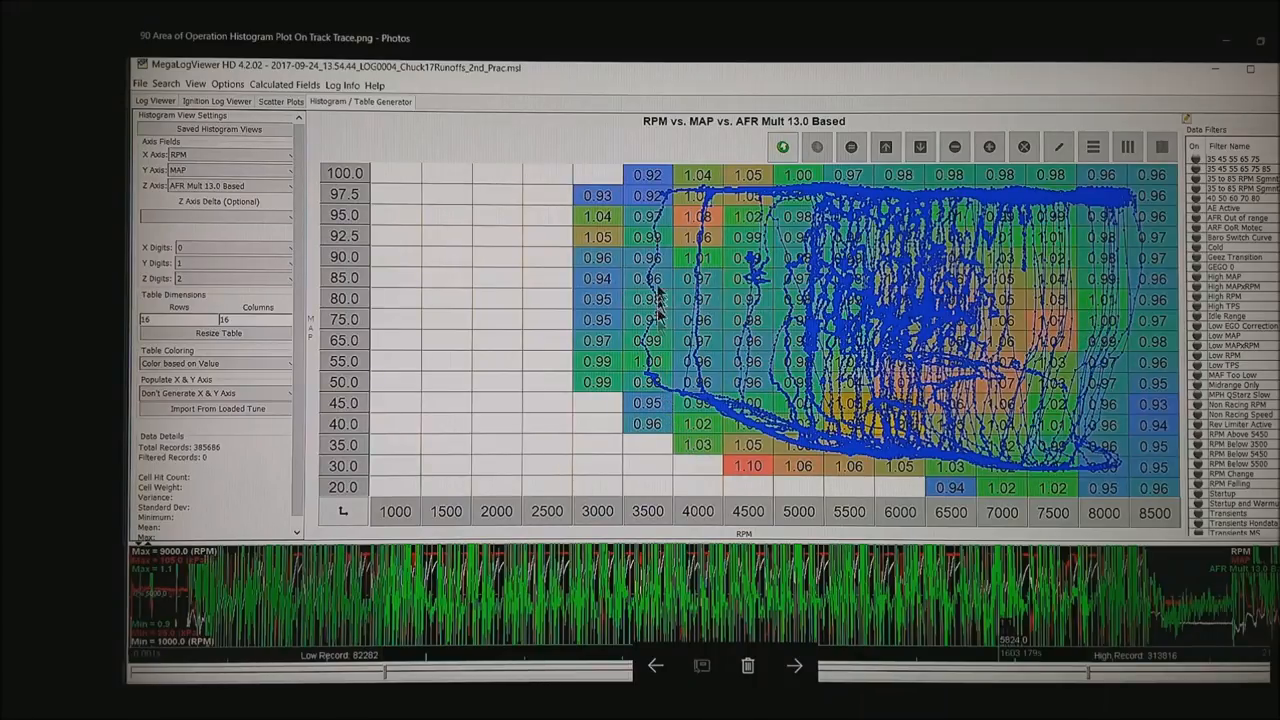
pyautogui.moveTo(676, 350)
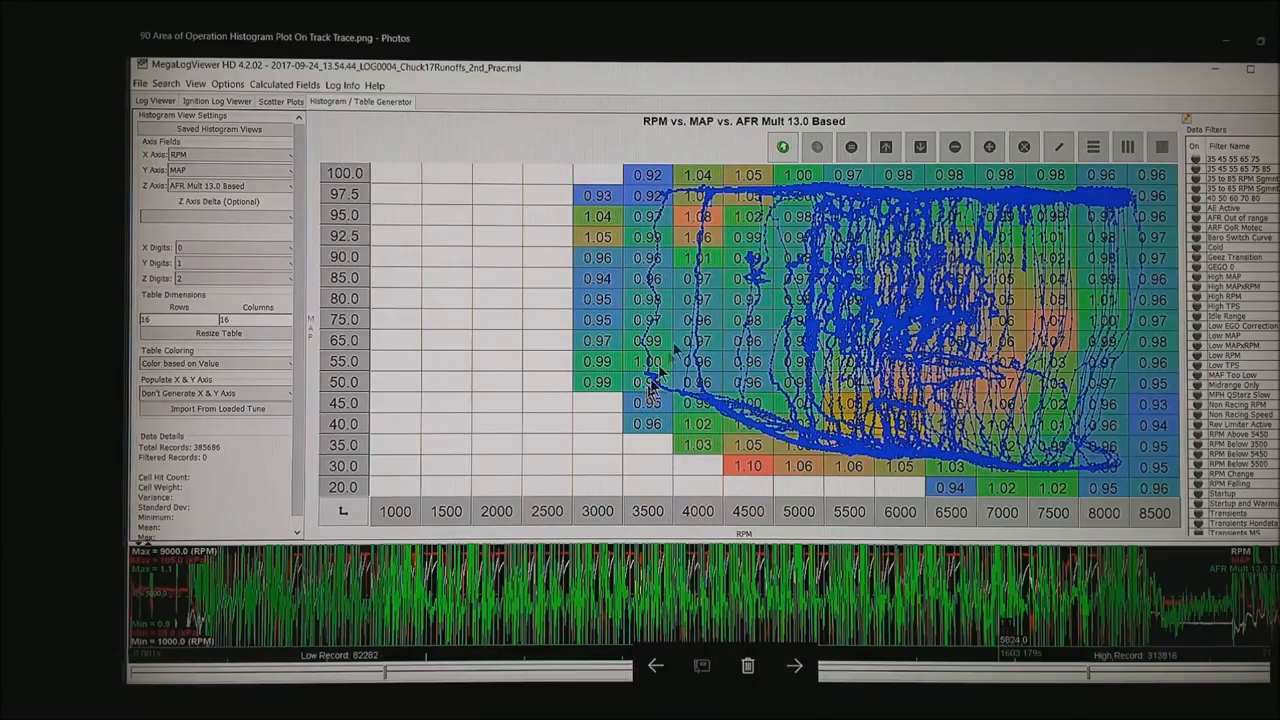
pyautogui.moveTo(980, 312)
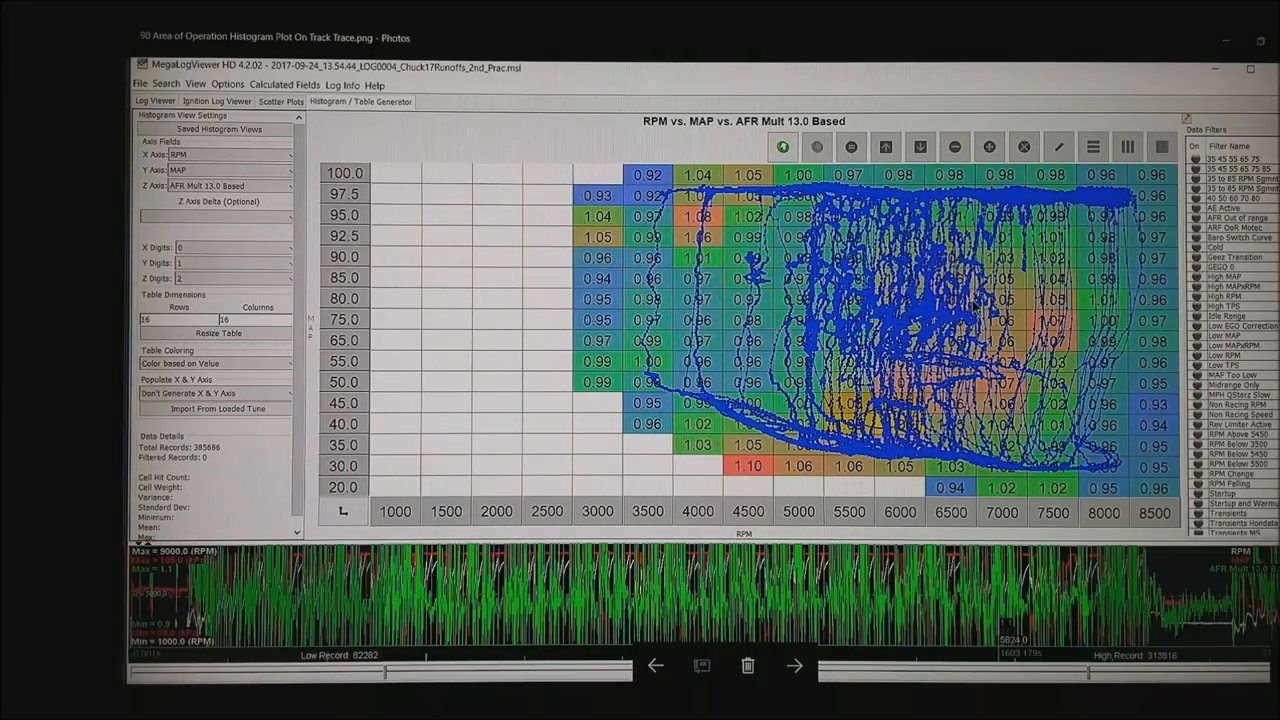
# Advance to the 'Area of Operation Histogram Plot On Track Trace' screenshot
pyautogui.click(796, 664)
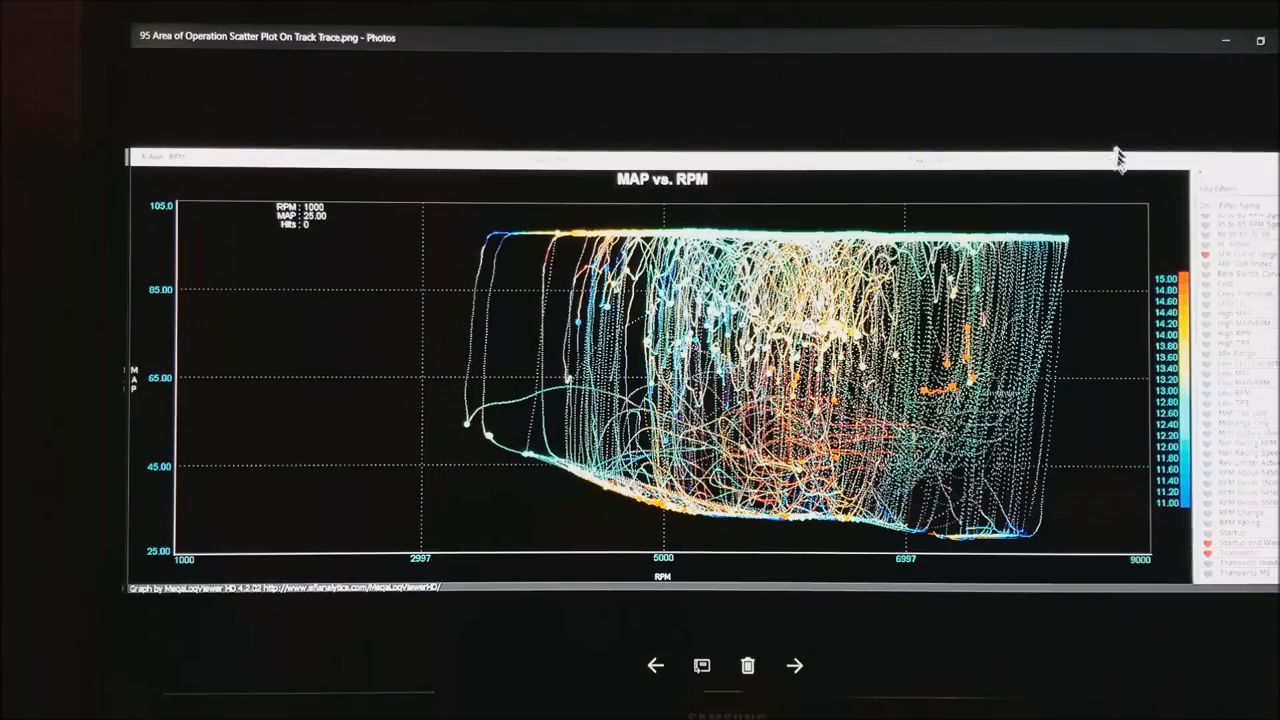
pyautogui.moveTo(1040, 256)
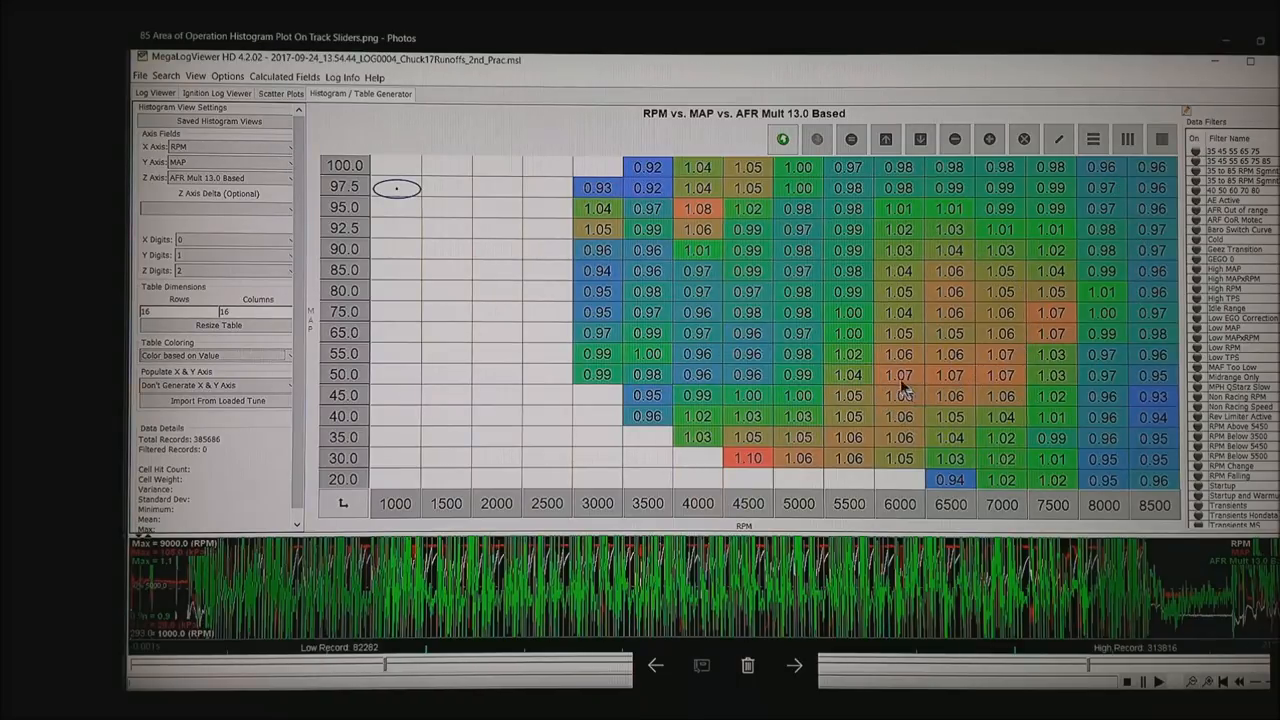
pyautogui.moveTo(910, 356)
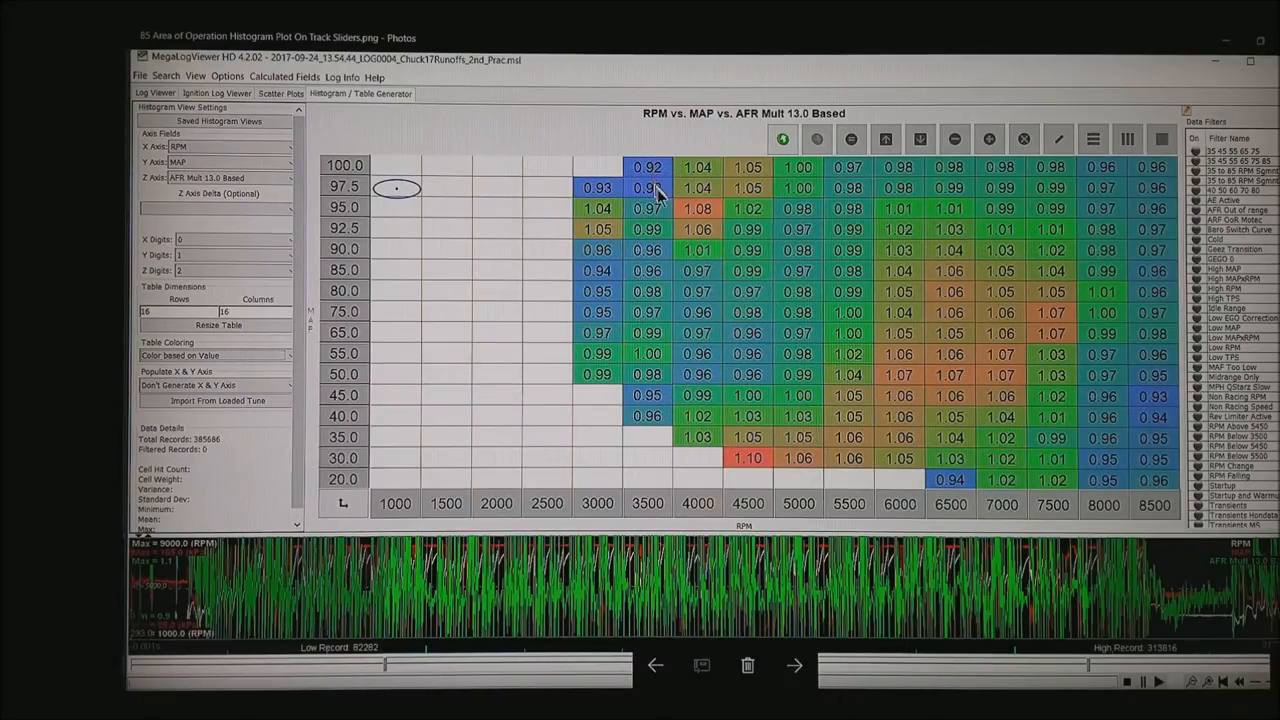
# Advance to the closing credits image thanking TunerStudio.com, DIYAutotune.com and MSExtra.com
pyautogui.click(796, 664)
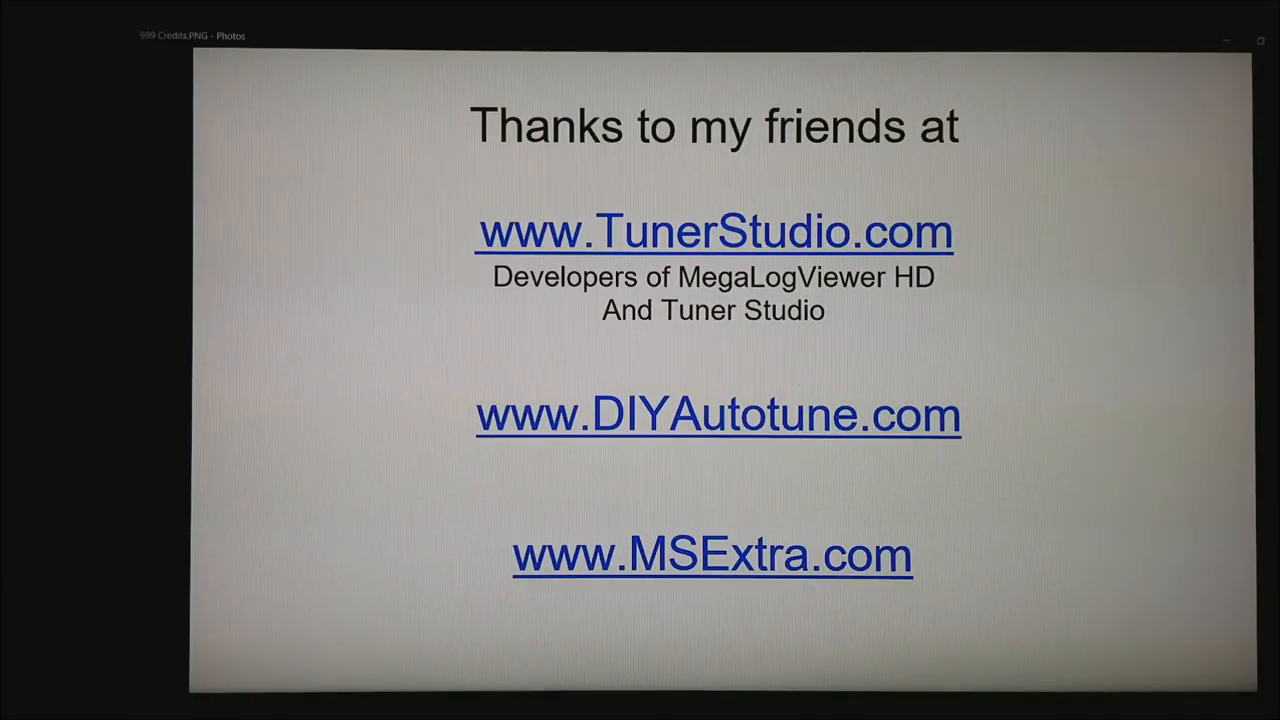